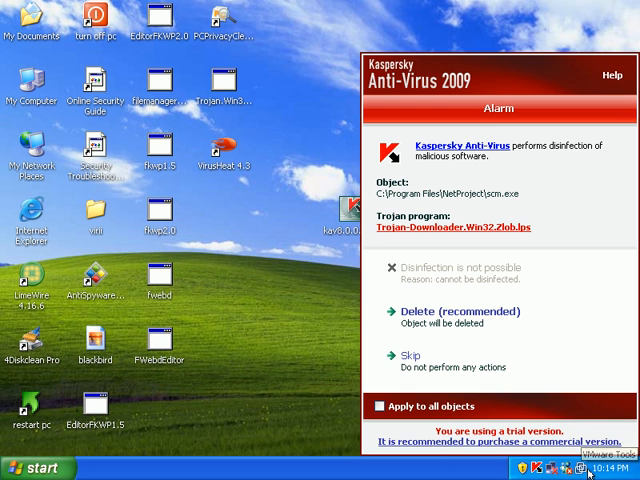
pyautogui.moveTo(540, 470)
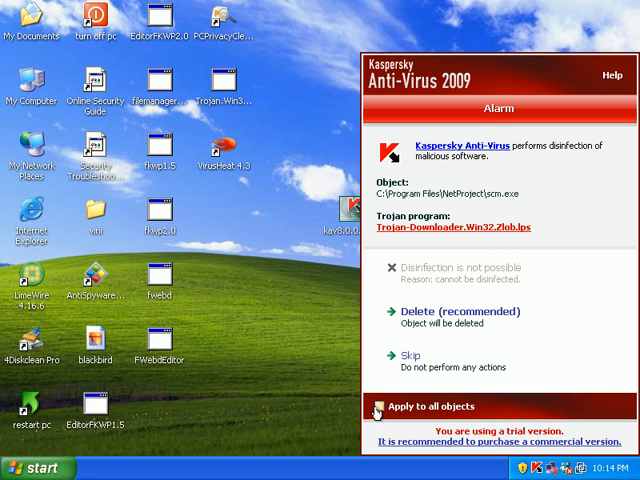
# Answer the Trojan-Downloader alarm with Delete (recommended).
pyautogui.click(376, 408)
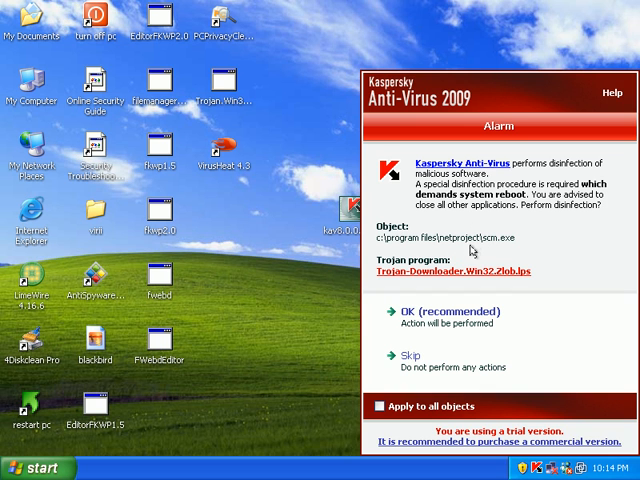
pyautogui.moveTo(496, 240)
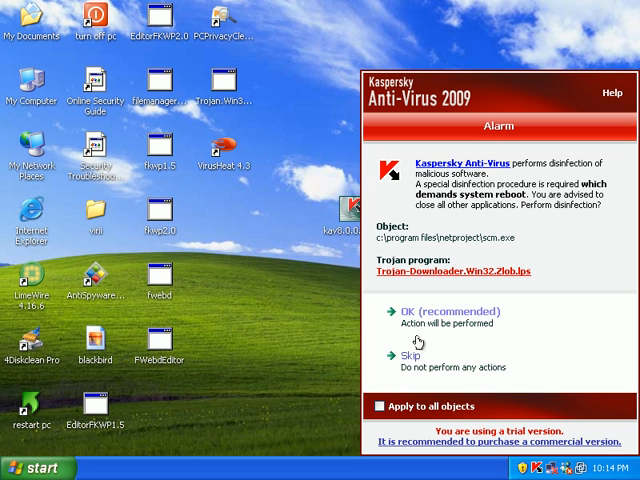
pyautogui.moveTo(422, 360)
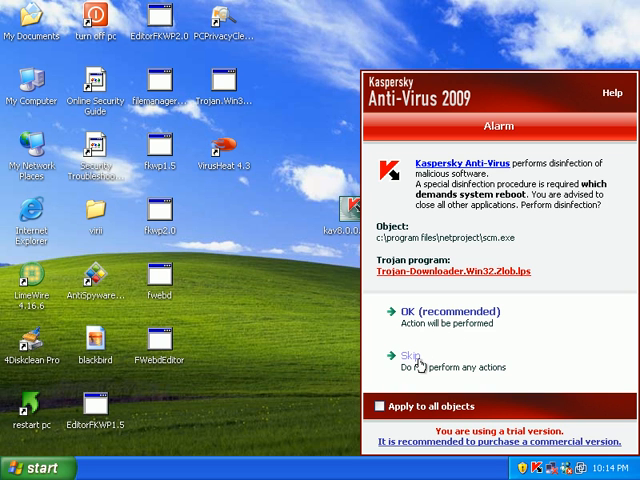
# Dismiss the reboot alarm and choose a new Web Traffic security level under Anti-Malware.
pyautogui.click(412, 360)
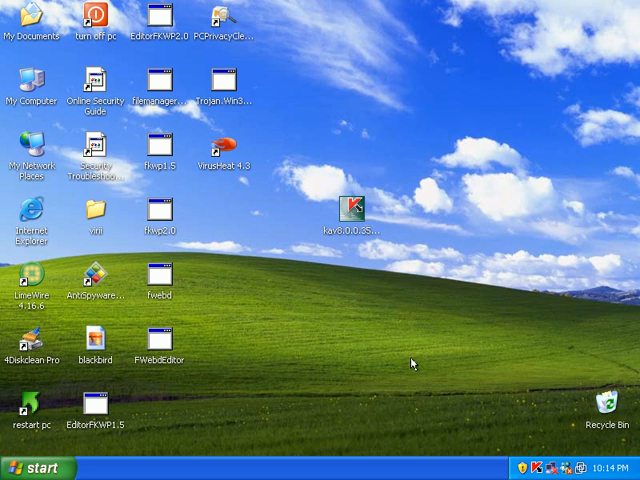
pyautogui.moveTo(412, 360)
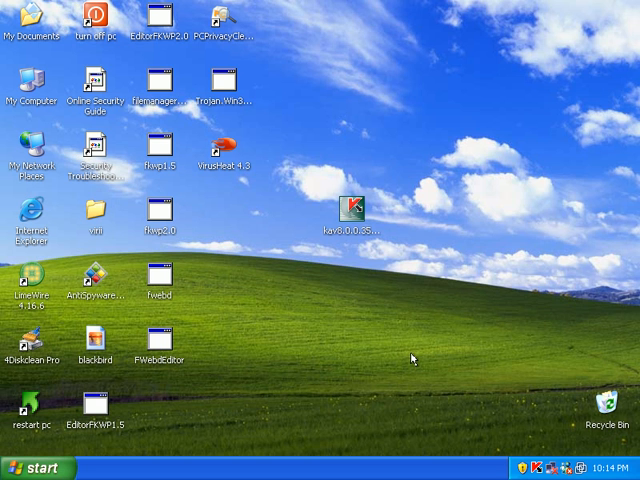
pyautogui.moveTo(414, 356)
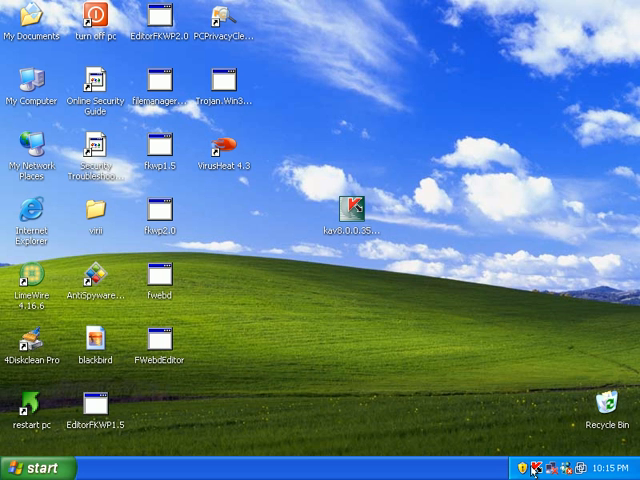
pyautogui.doubleClick(350, 216)
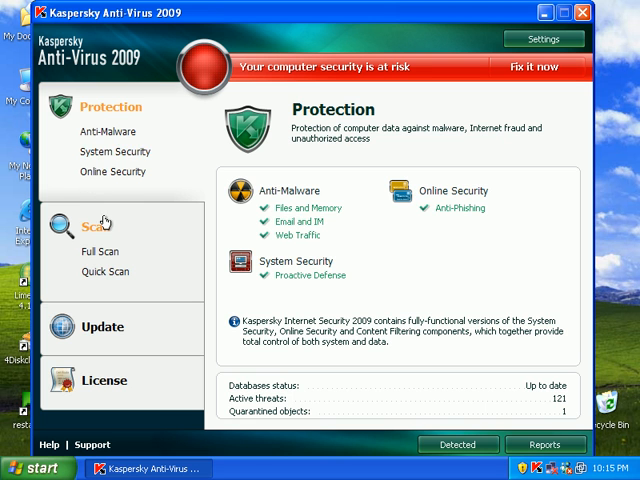
pyautogui.click(106, 130)
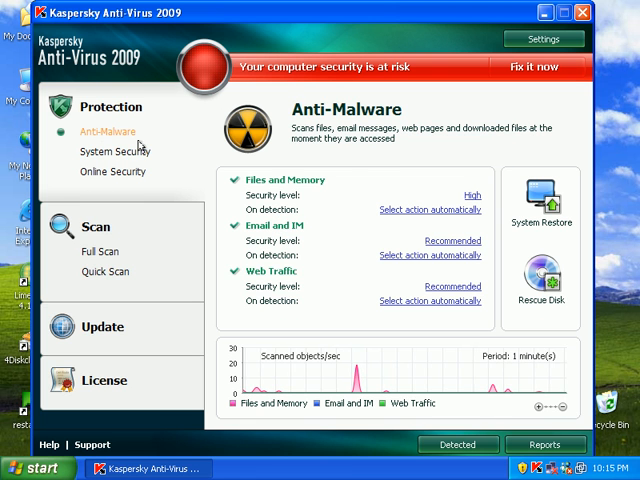
pyautogui.moveTo(462, 204)
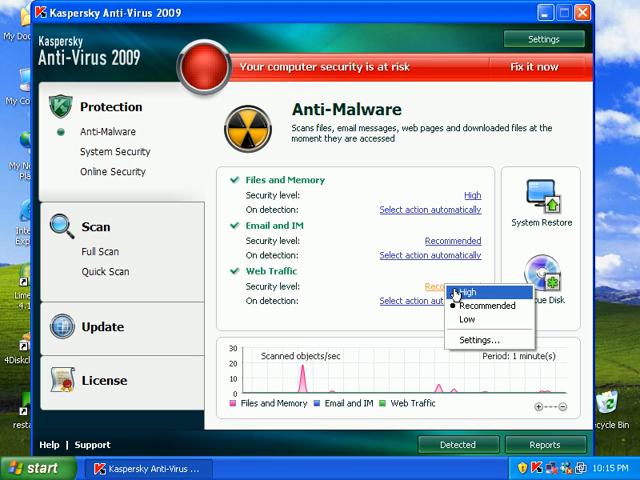
pyautogui.click(466, 292)
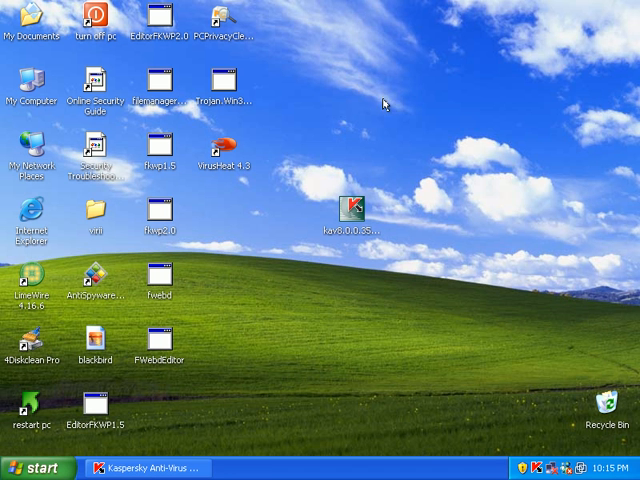
pyautogui.moveTo(28, 222)
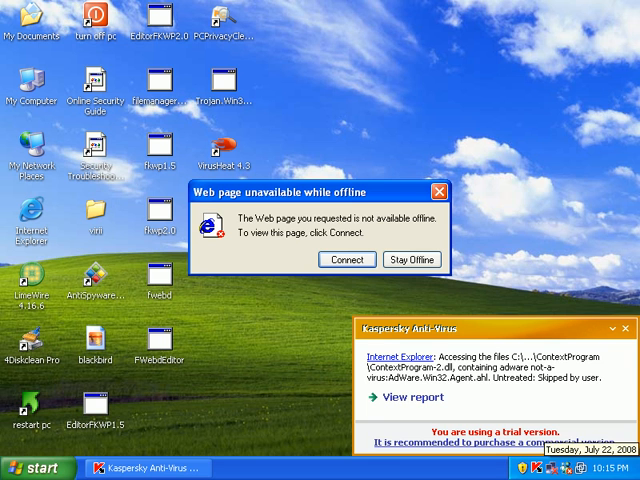
pyautogui.moveTo(464, 318)
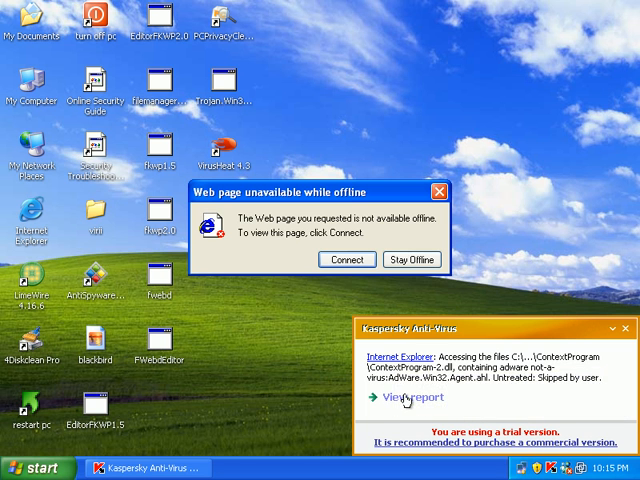
# View the full Anti-Malware report and dismiss the IE offline-page warning.
pyautogui.click(410, 396)
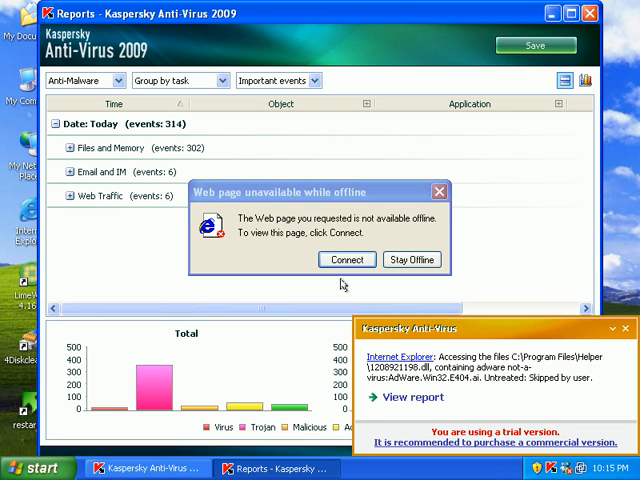
pyautogui.click(346, 260)
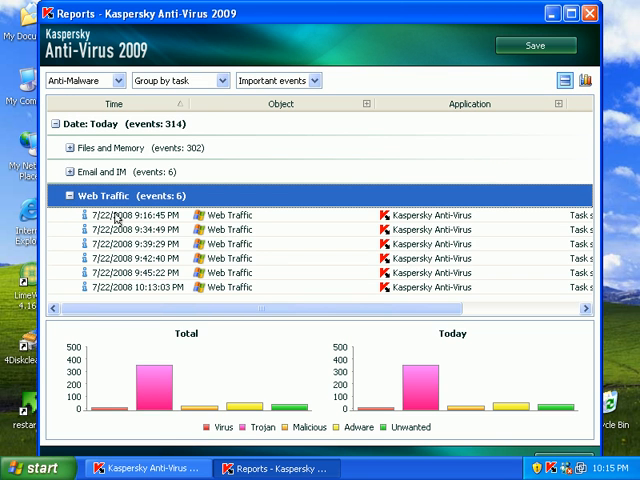
pyautogui.moveTo(304, 216)
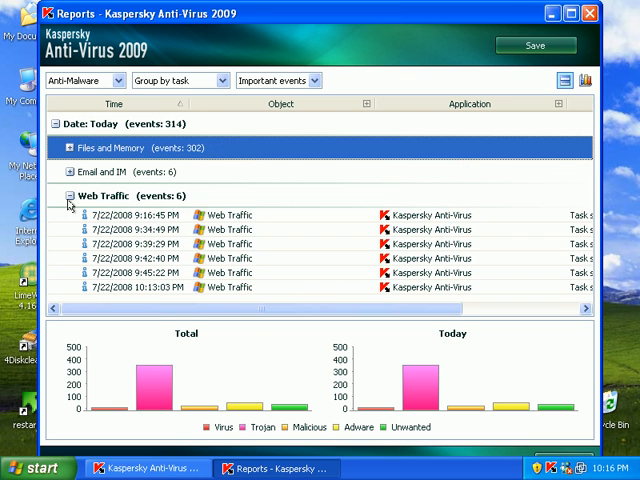
# Filter the report to All events, then close the Reports window.
pyautogui.click(68, 196)
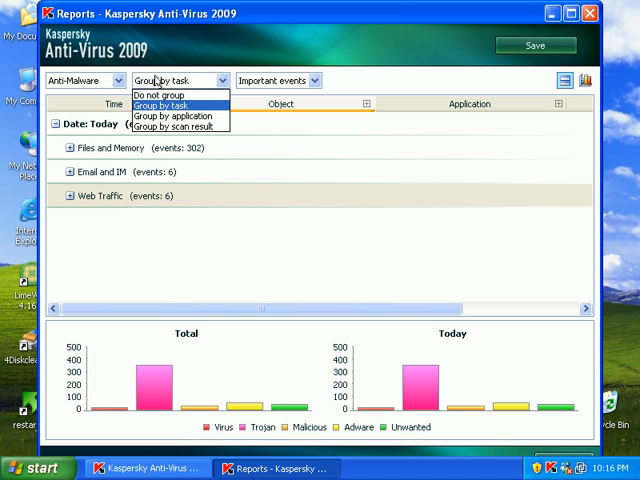
pyautogui.moveTo(280, 80)
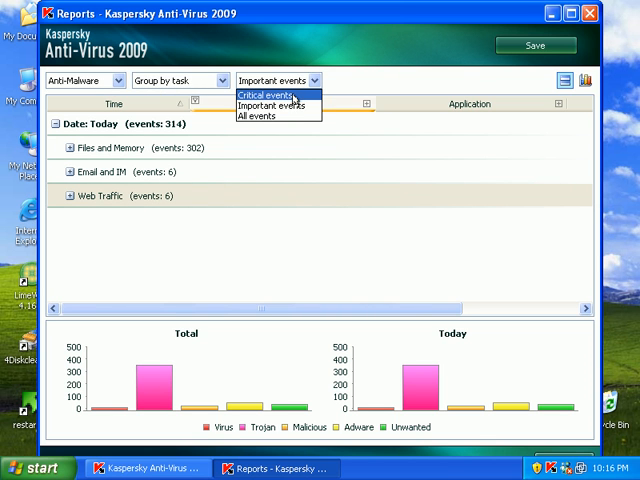
pyautogui.click(256, 116)
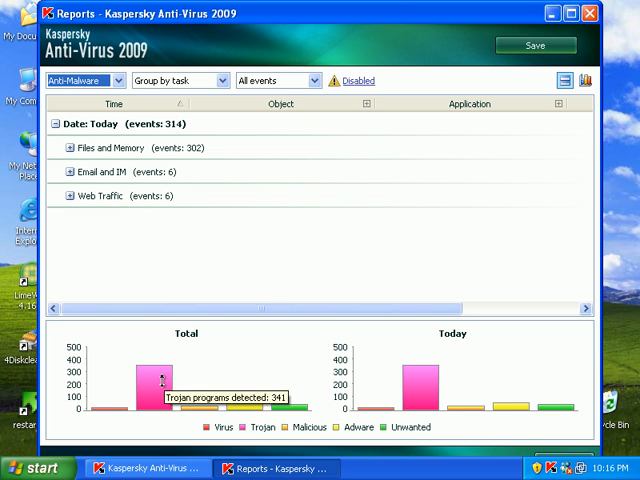
pyautogui.moveTo(200, 412)
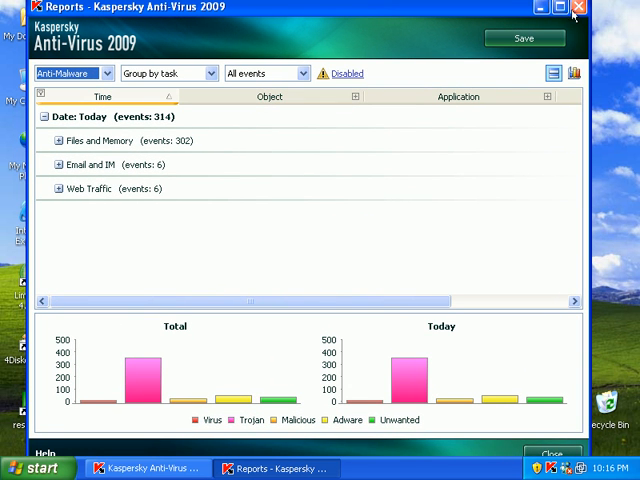
pyautogui.click(578, 8)
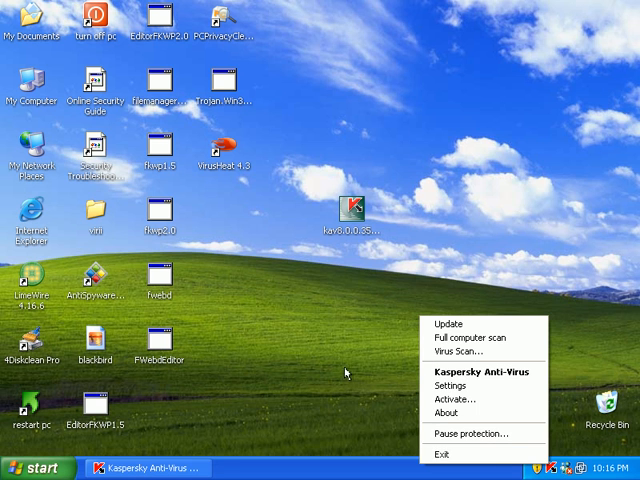
# Review Web Traffic protection's General and Performance options under Online Security and confirm with OK.
pyautogui.click(452, 386)
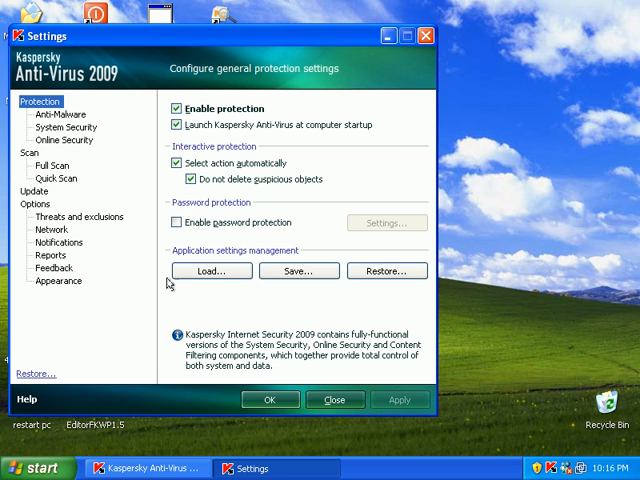
pyautogui.click(64, 140)
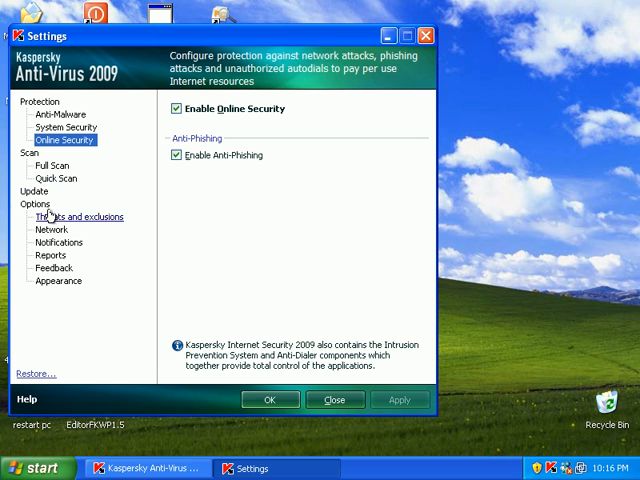
pyautogui.click(50, 114)
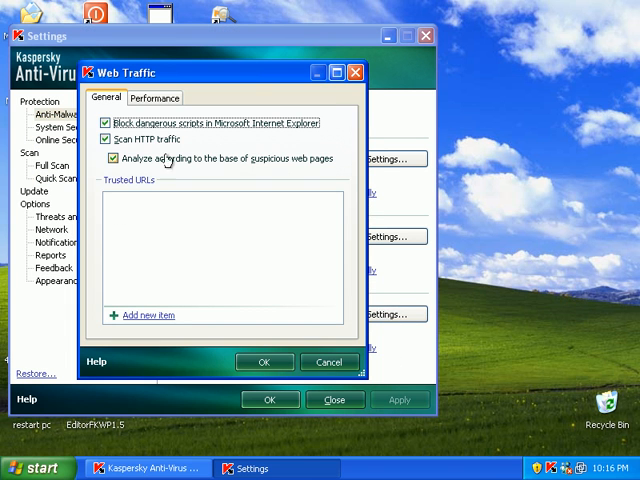
pyautogui.click(154, 96)
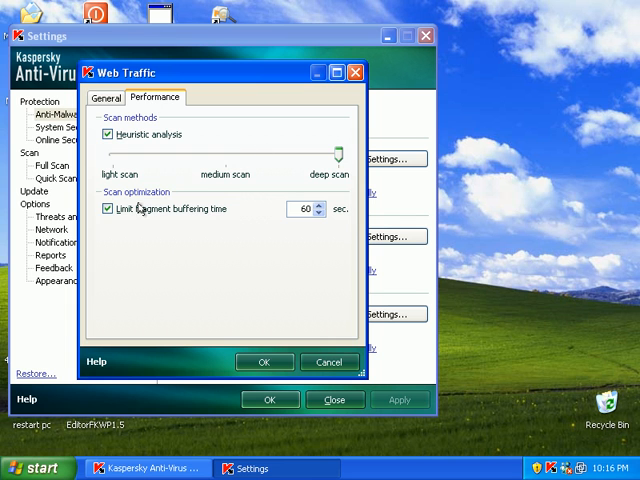
pyautogui.click(264, 360)
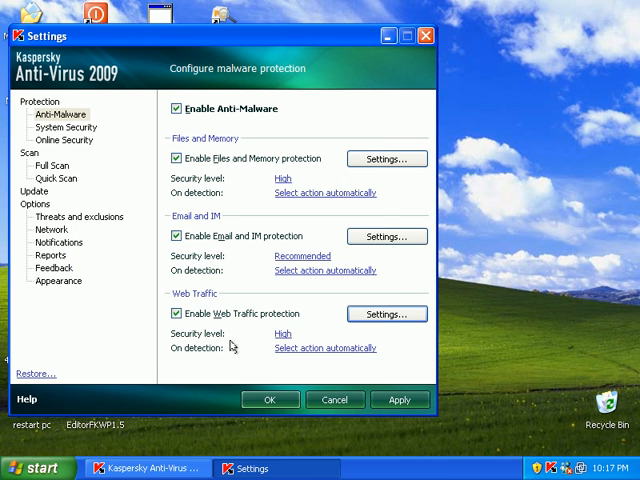
pyautogui.click(398, 400)
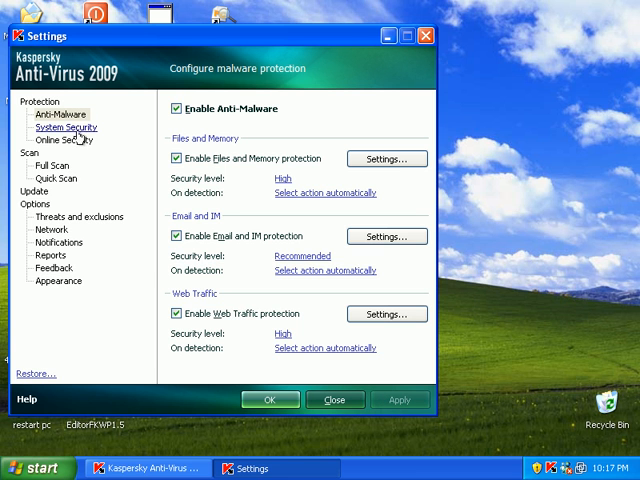
pyautogui.moveTo(298, 336)
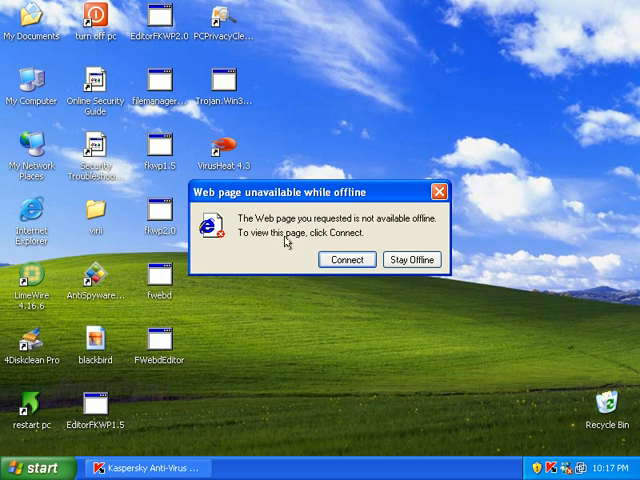
# Stay offline and close the Internet Explorer offline-page window.
pyautogui.click(410, 260)
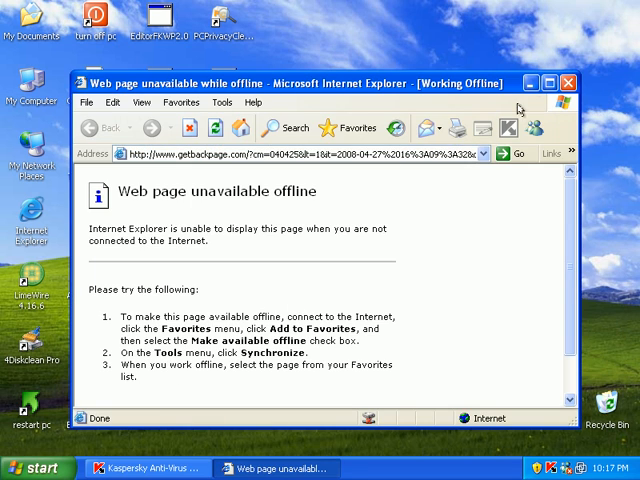
pyautogui.click(572, 84)
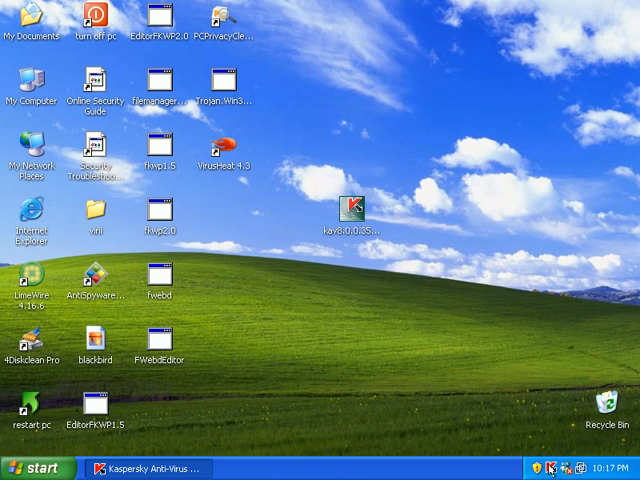
# View the Online Security overview, then the System Security page in the main window.
pyautogui.click(150, 468)
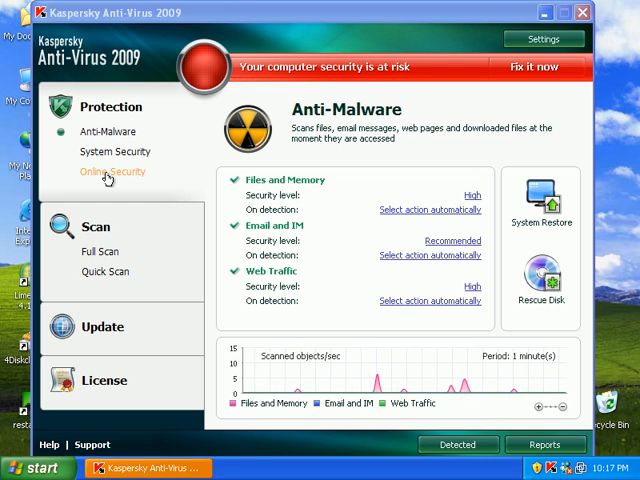
pyautogui.click(112, 172)
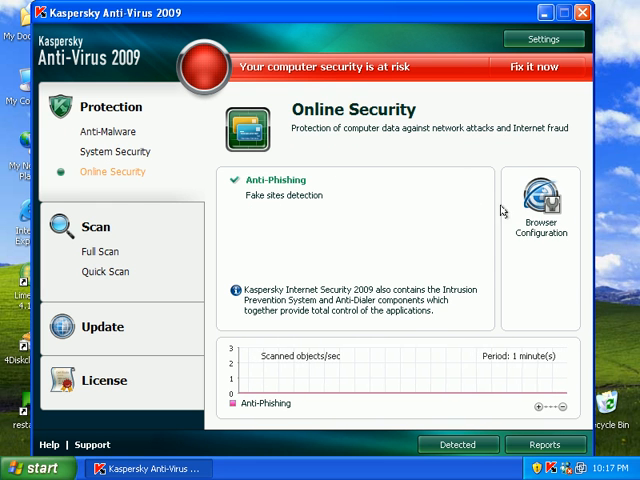
pyautogui.click(540, 192)
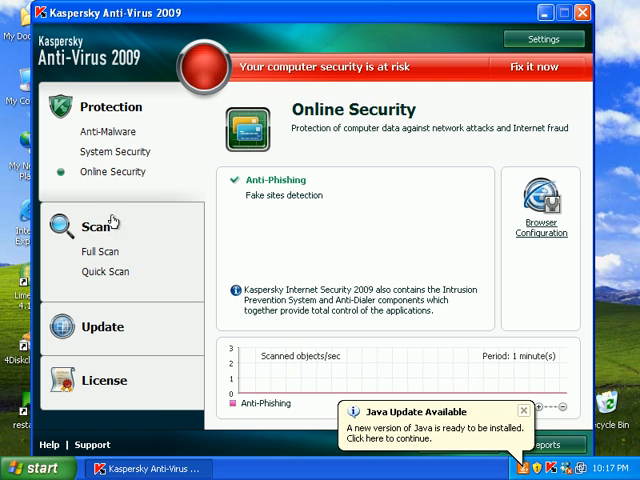
pyautogui.click(114, 152)
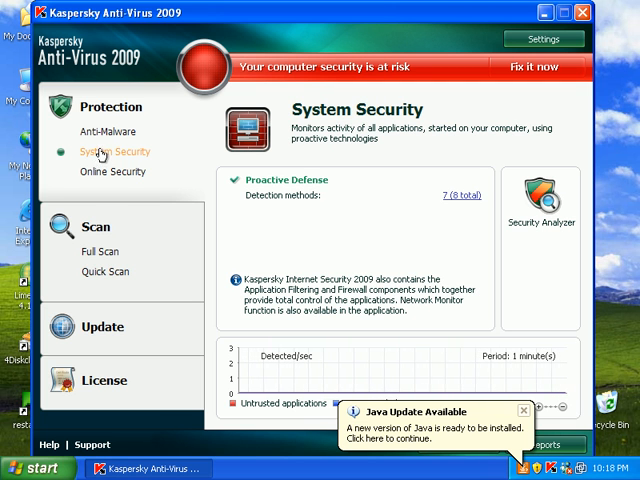
# Set Files and Memory to disinfect, delete if not disinfectable, and Web Traffic to block downloads.
pyautogui.click(108, 132)
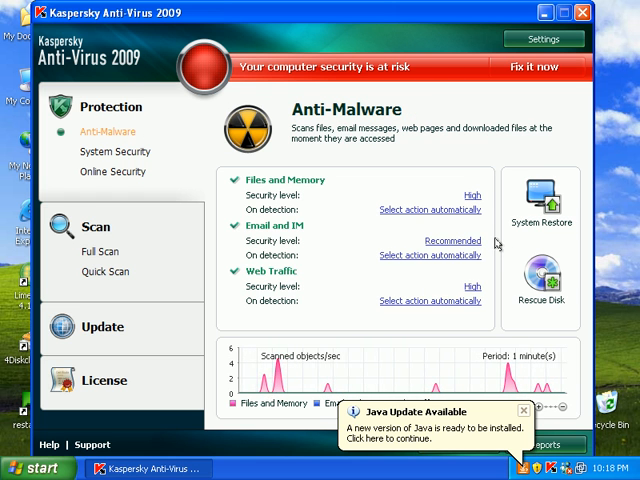
pyautogui.moveTo(428, 300)
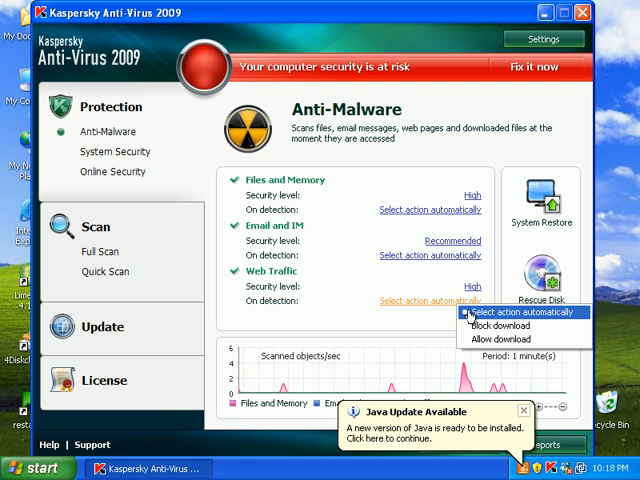
pyautogui.moveTo(500, 326)
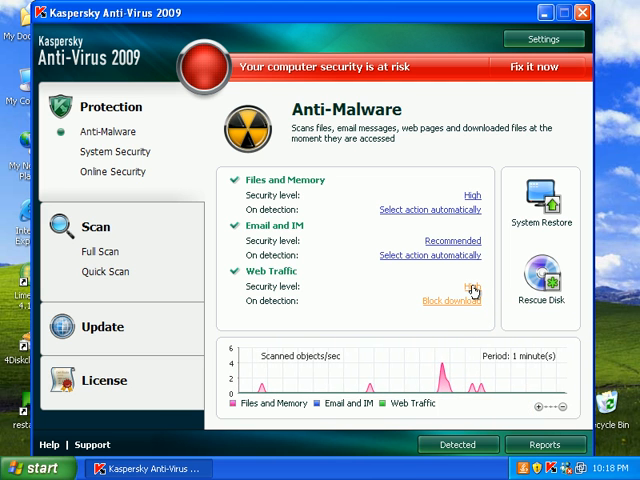
pyautogui.click(430, 208)
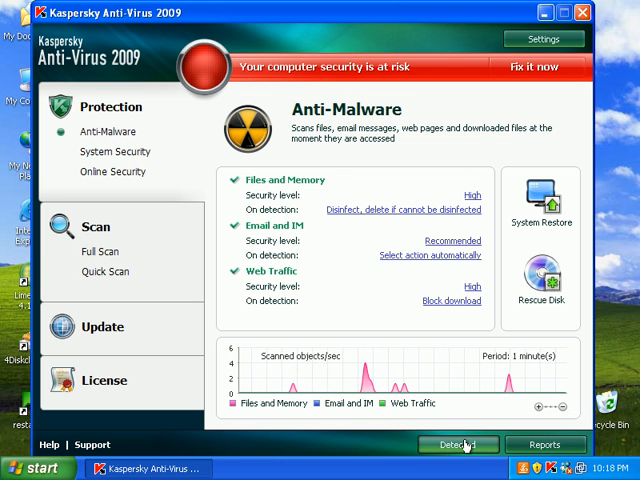
# Disinfect the items in the Detected threats list from their context menu.
pyautogui.click(458, 444)
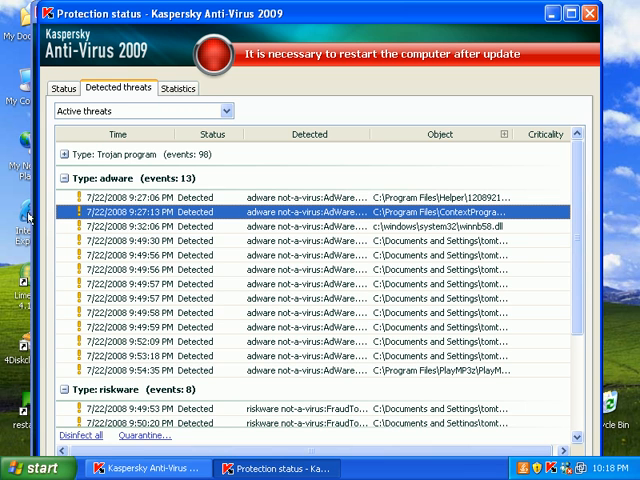
pyautogui.rightClick(130, 212)
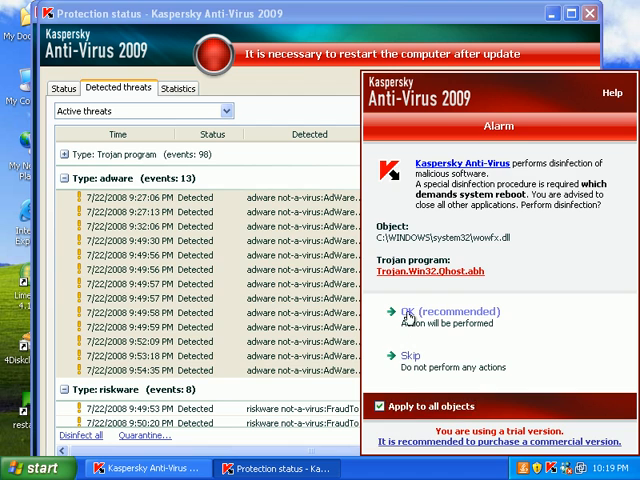
# Accept the recommended special disinfection with Apply to all objects checked.
pyautogui.click(410, 312)
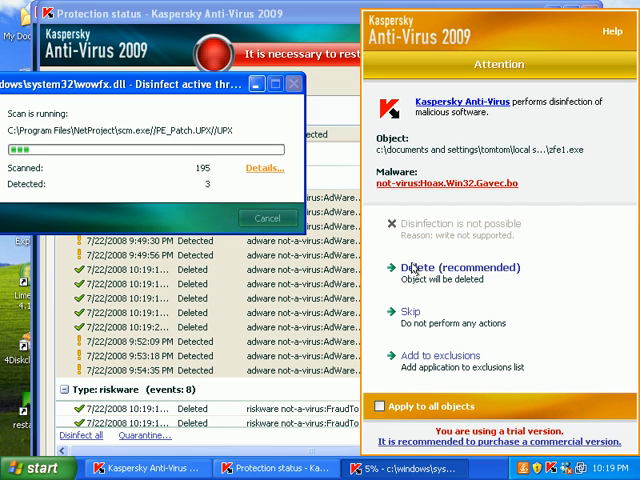
pyautogui.click(382, 404)
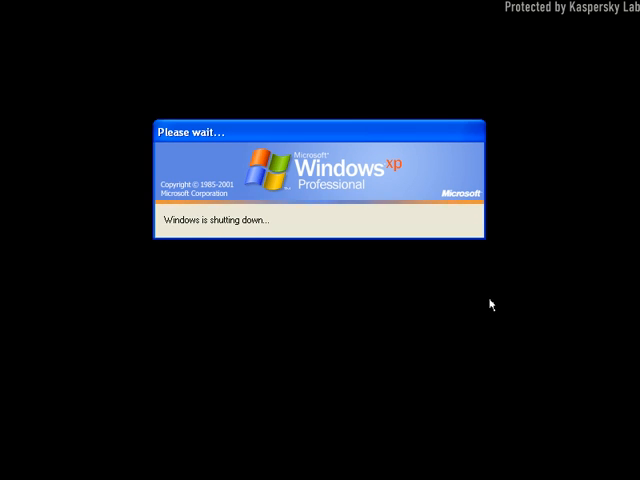
pyautogui.moveTo(508, 250)
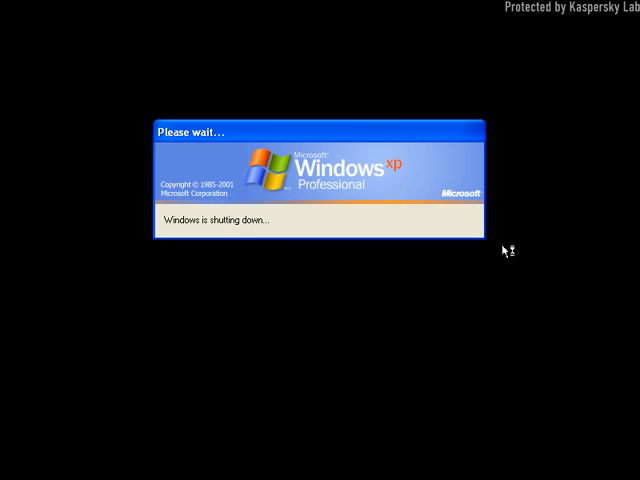